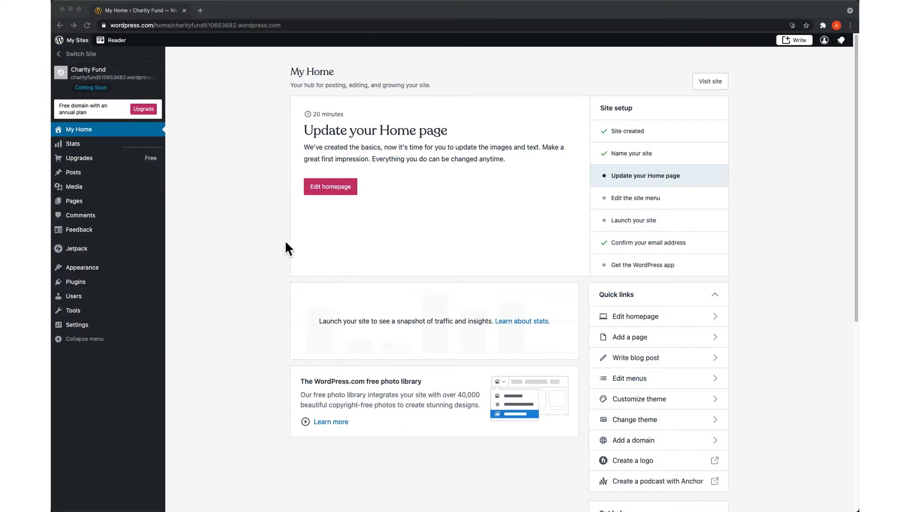
{"action": "mouse_move", "coordinate": [263, 228]}
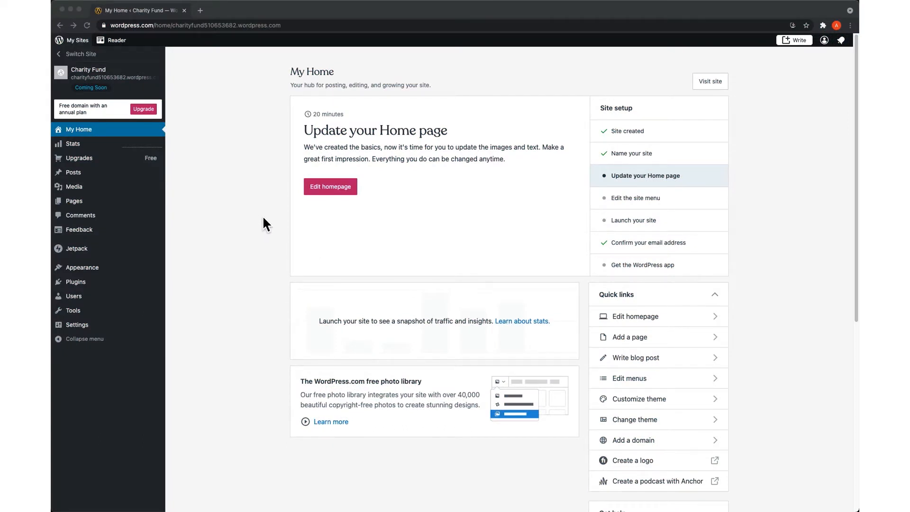
{"action": "mouse_move", "coordinate": [169, 109]}
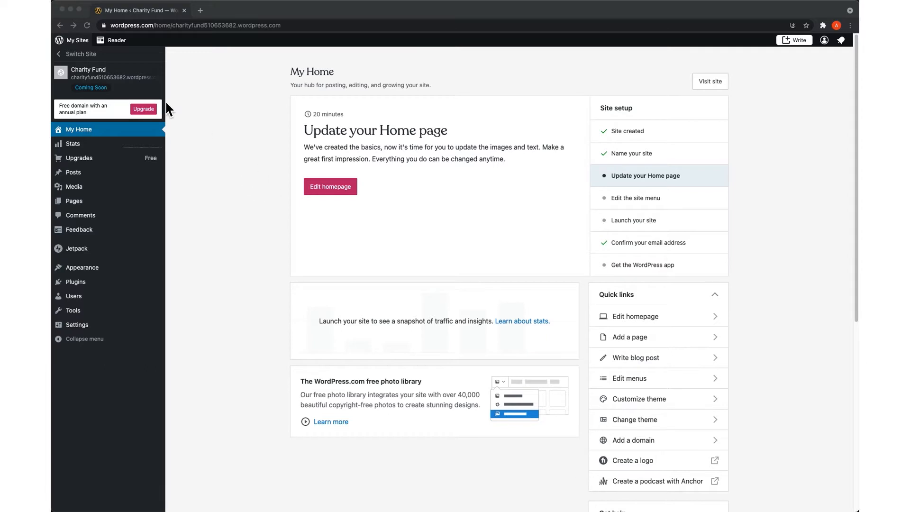
{"action": "mouse_move", "coordinate": [63, 79]}
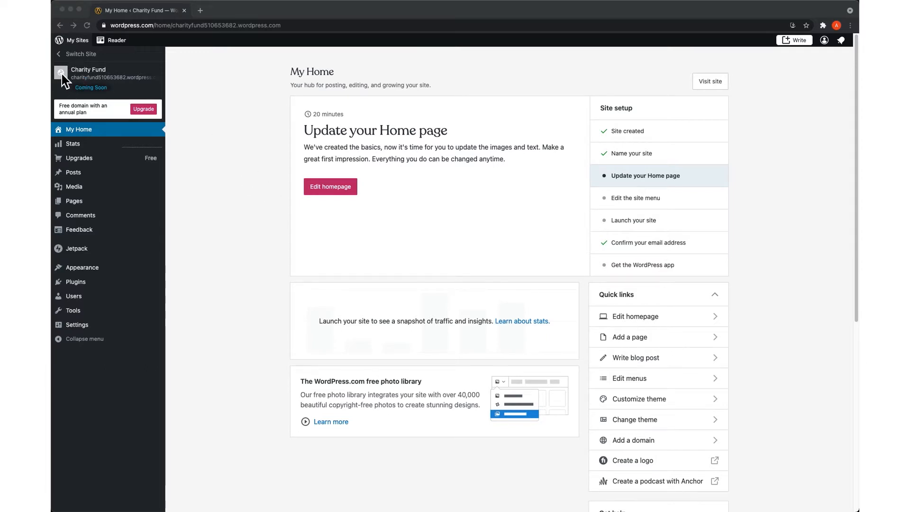
{"action": "mouse_move", "coordinate": [275, 179]}
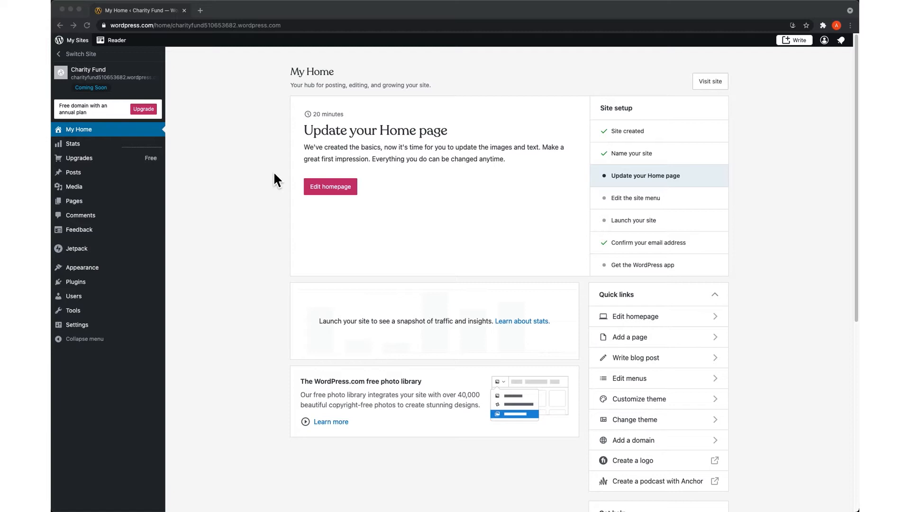
{"action": "mouse_move", "coordinate": [112, 352]}
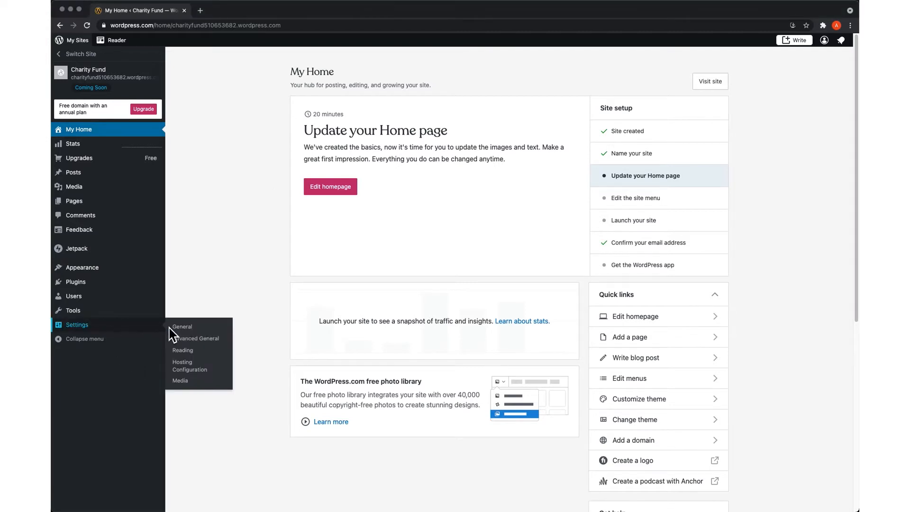
Show the General settings page for the Charity Fund site
{"action": "left_click", "coordinate": [182, 327]}
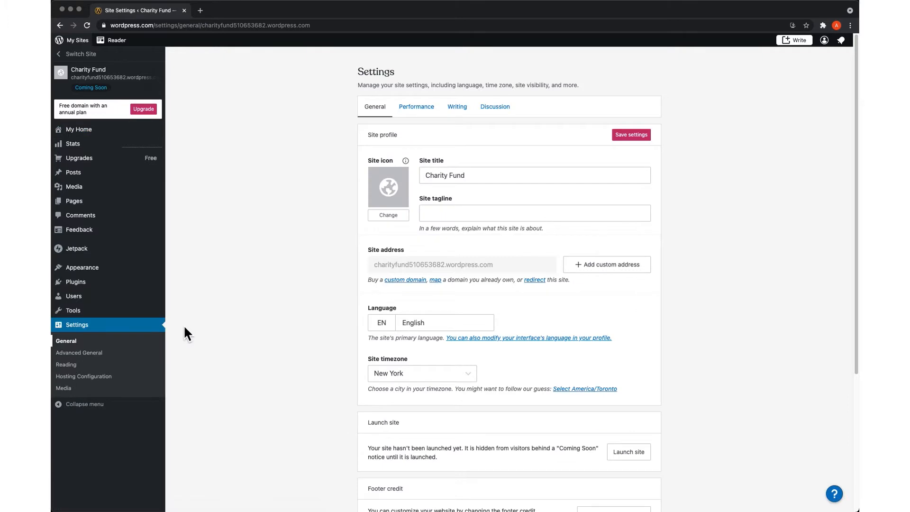
{"action": "mouse_move", "coordinate": [388, 185]}
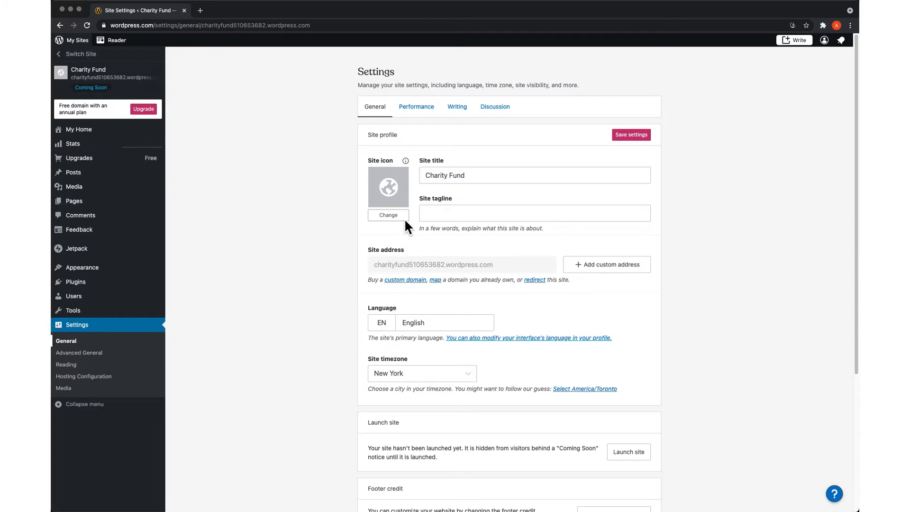
Choose the WordPress logo image from the media library as the new site icon
{"action": "left_click", "coordinate": [388, 215]}
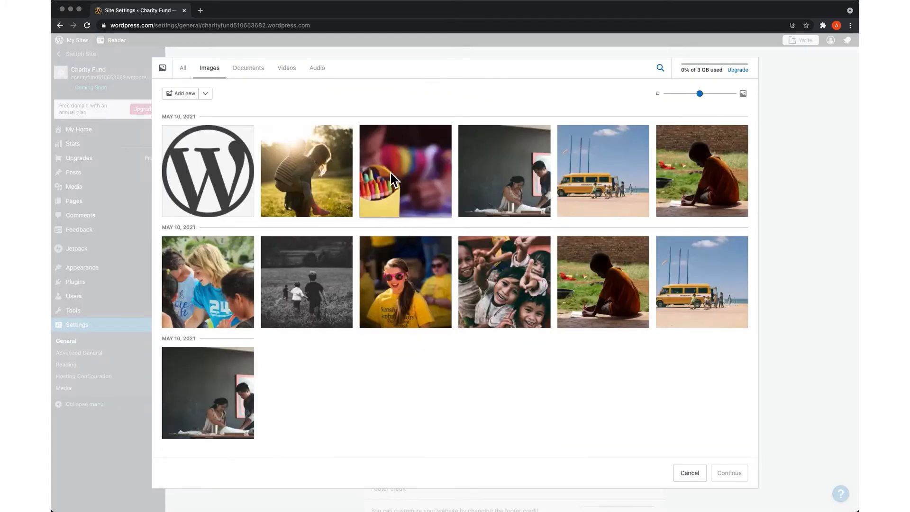
{"action": "mouse_move", "coordinate": [348, 170]}
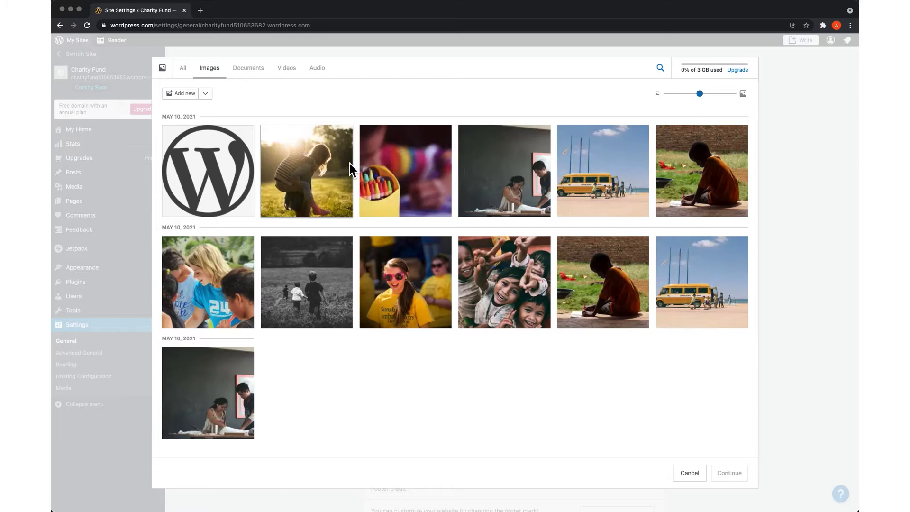
{"action": "mouse_move", "coordinate": [232, 194]}
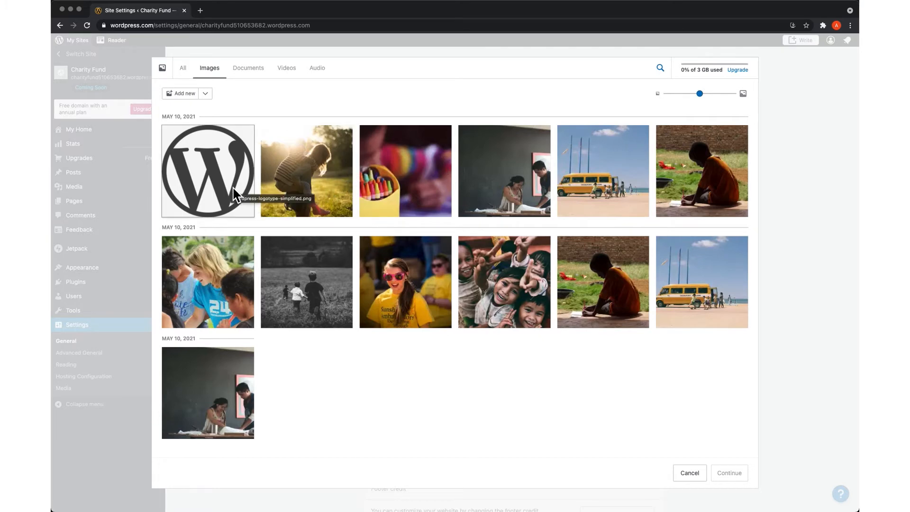
{"action": "left_click", "coordinate": [208, 169]}
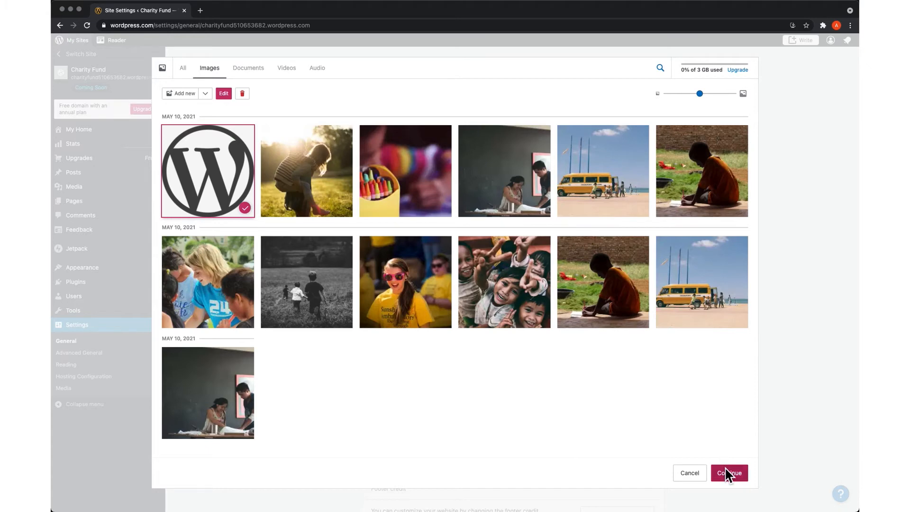
{"action": "left_click", "coordinate": [728, 472]}
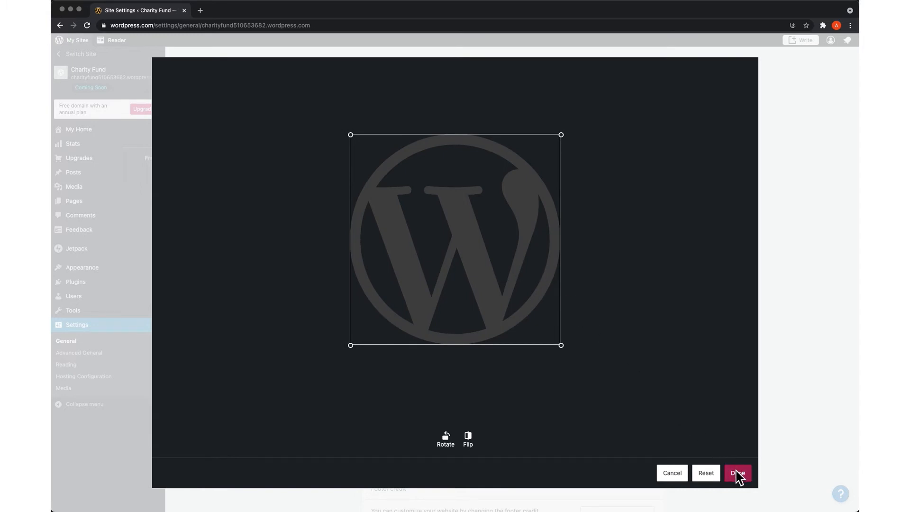
Apply the cropped WordPress logo so it is saved as the site icon
{"action": "left_click", "coordinate": [738, 472]}
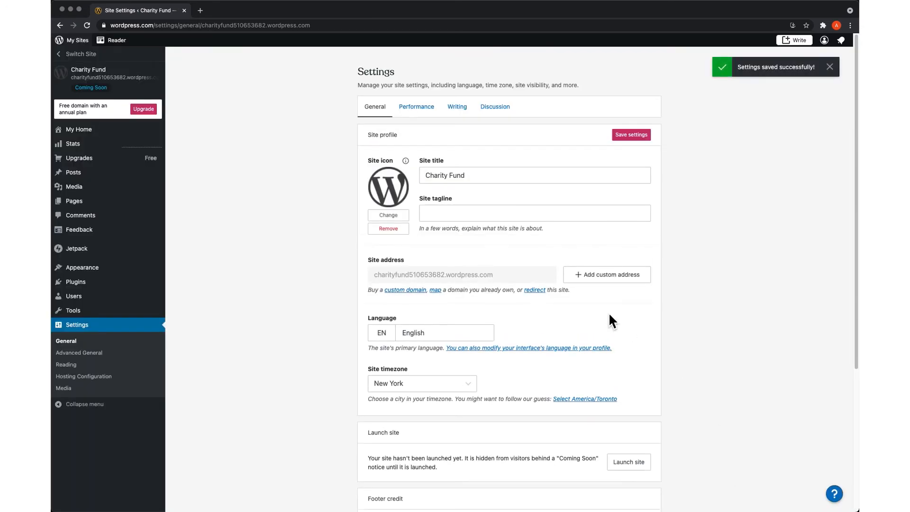
{"action": "mouse_move", "coordinate": [407, 188]}
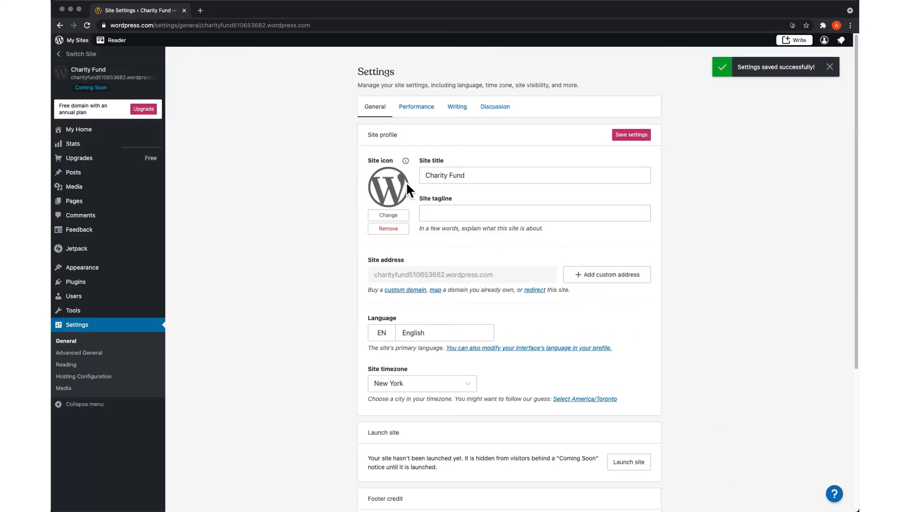
{"action": "mouse_move", "coordinate": [120, 93]}
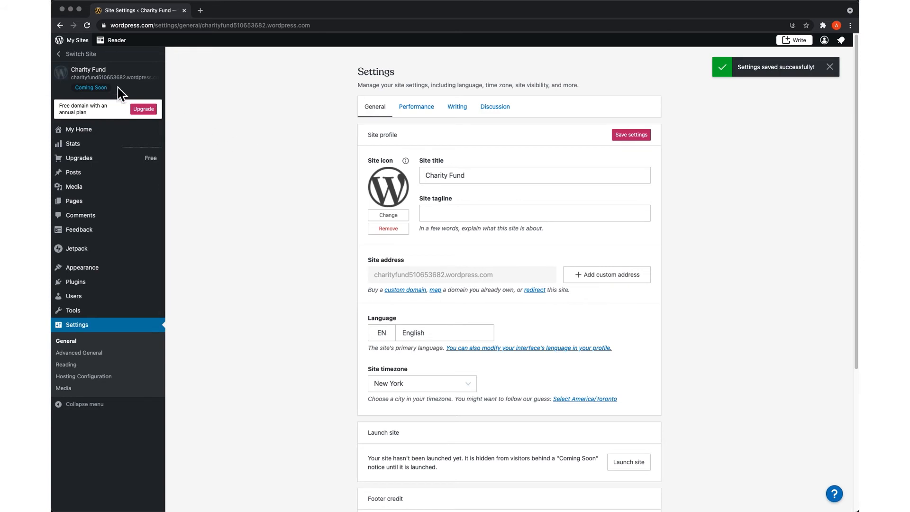
{"action": "mouse_move", "coordinate": [350, 183]}
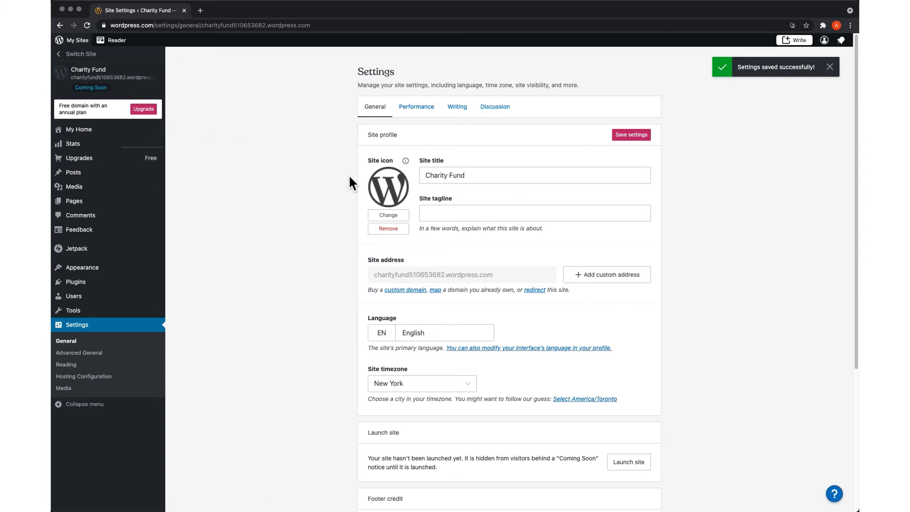
{"action": "mouse_move", "coordinate": [811, 124]}
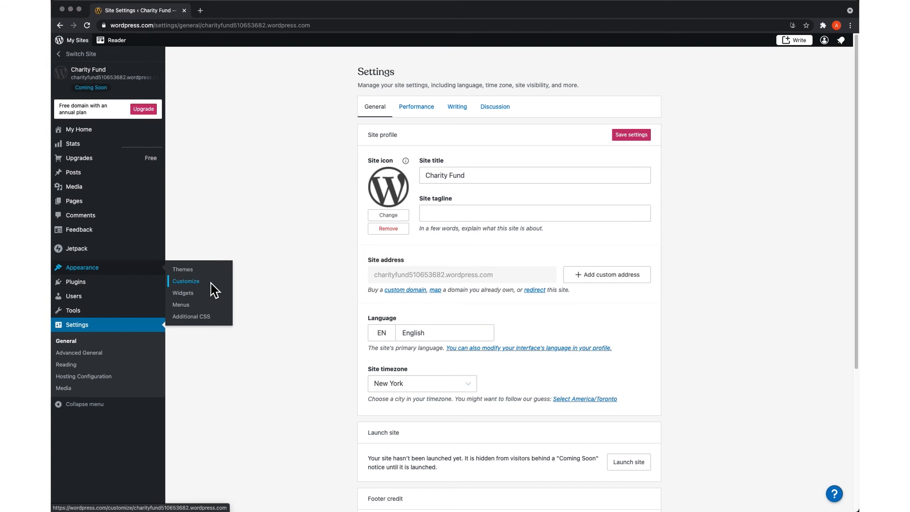
Launch the Customizer for the Charity Fund site from Appearance
{"action": "left_click", "coordinate": [186, 280]}
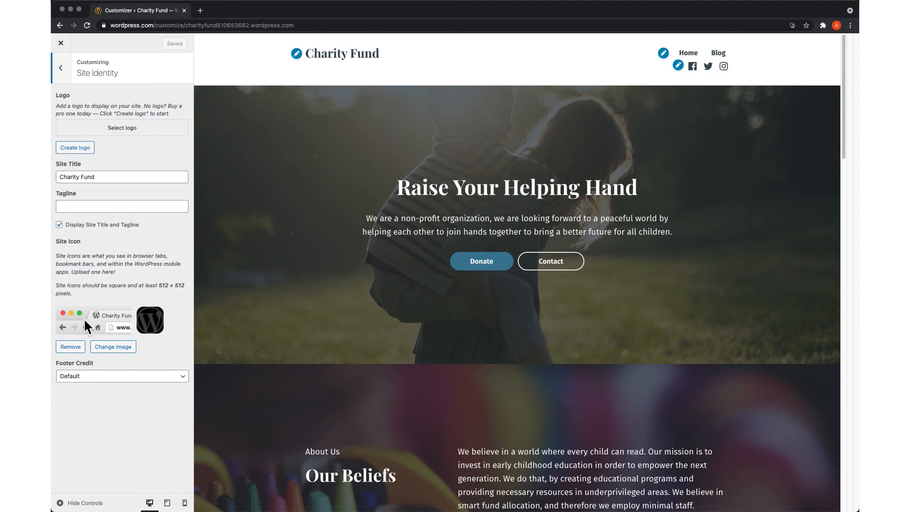
{"action": "mouse_move", "coordinate": [113, 347]}
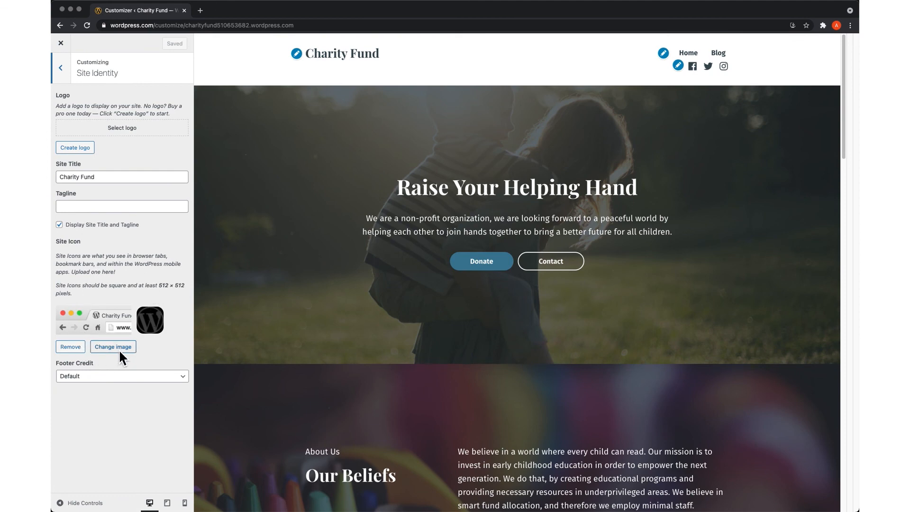